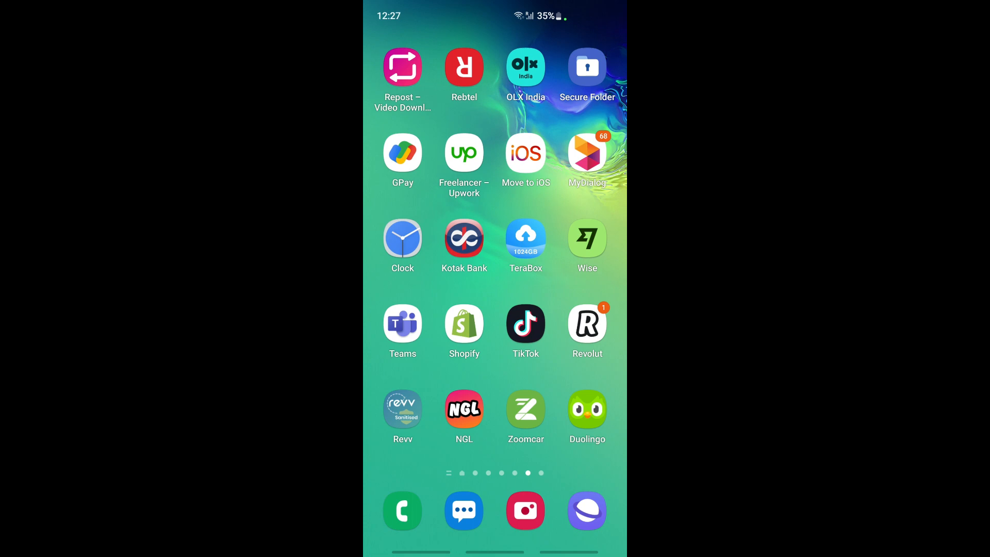
Step: Launch Revolut from the Android home screen to its Home accounts overview
click(586, 66)
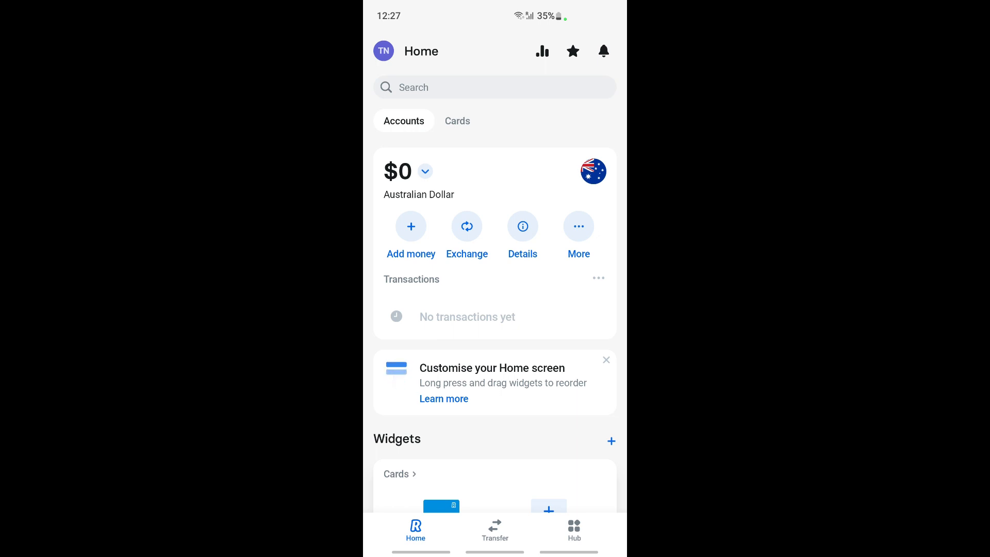
Step: Go to the Hub and enter the Stocks section under Wealth
click(572, 530)
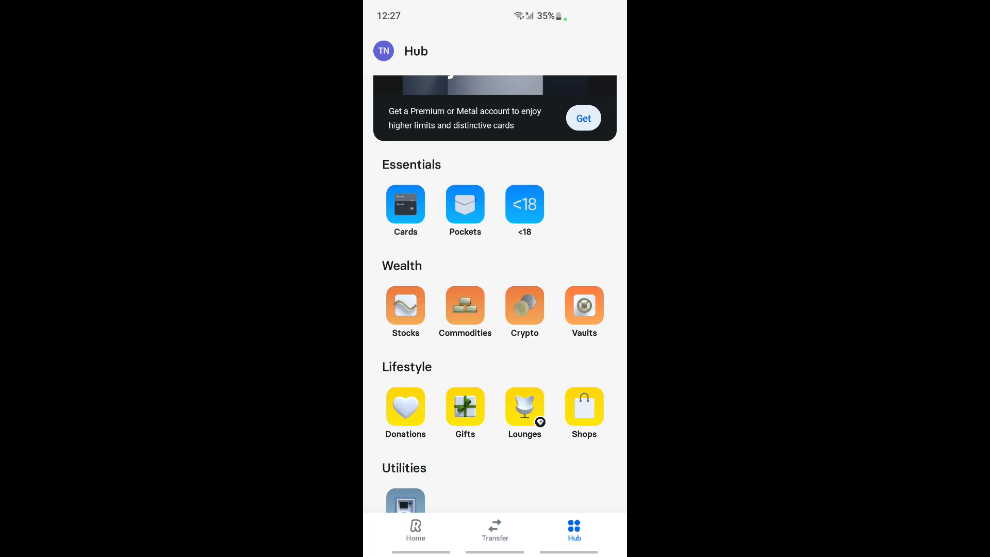
click(405, 308)
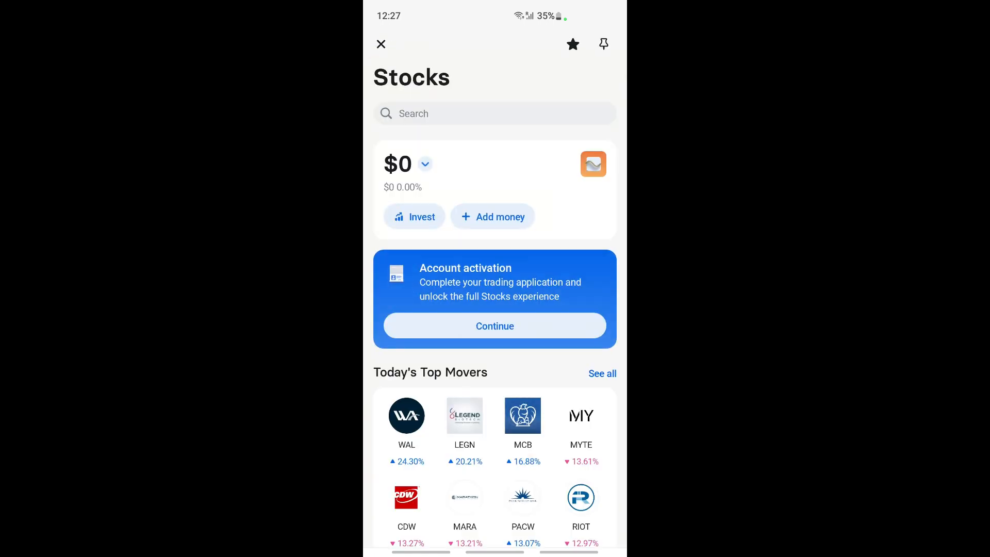
click(494, 113)
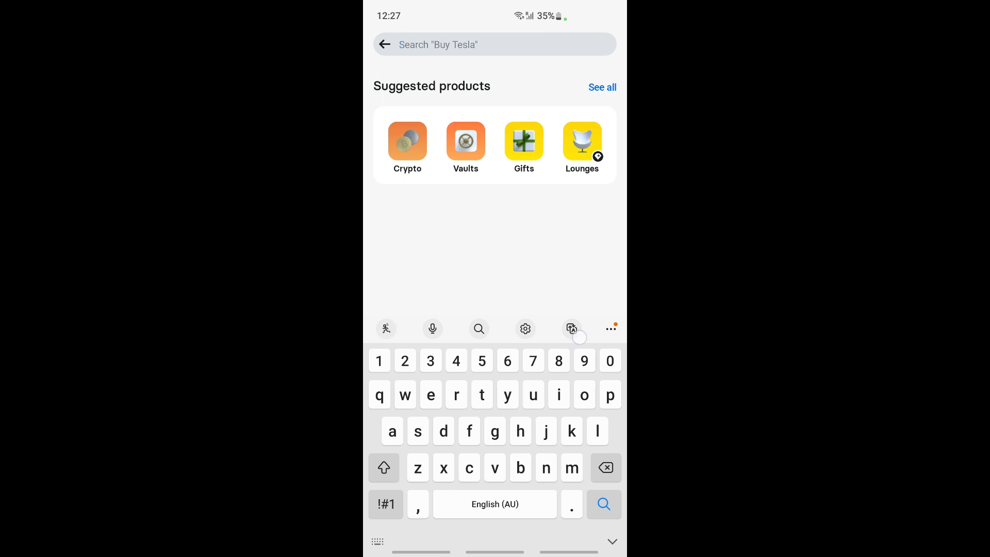
text(tesla)
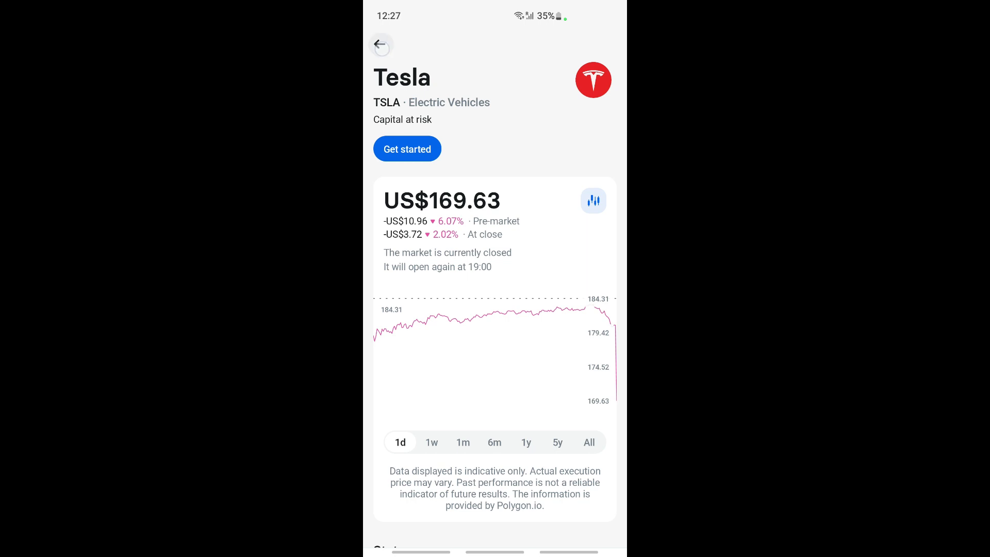
click(382, 44)
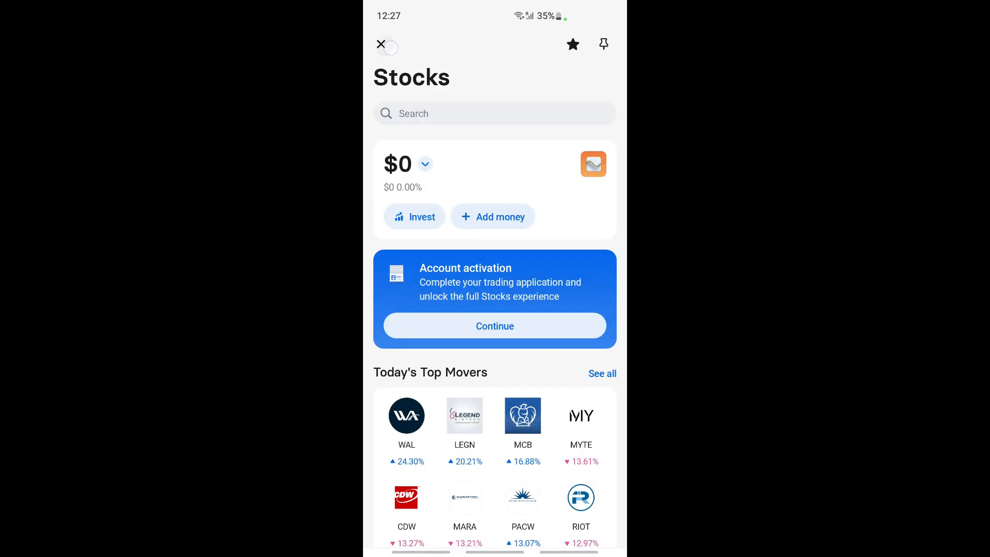
Step: Close Stocks, return to the Hub and start a fresh product search with suggested products
click(381, 43)
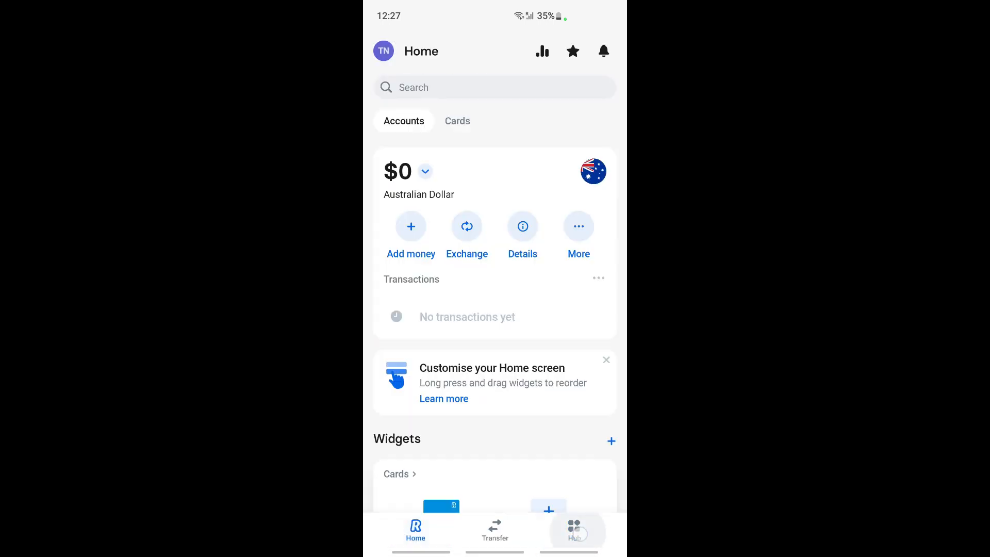
click(573, 529)
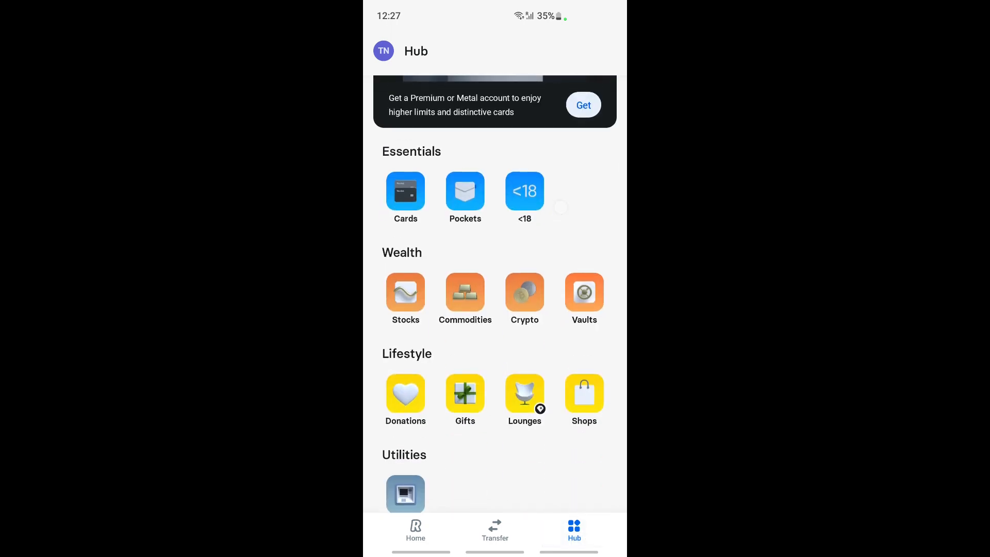
scroll(down, 3)
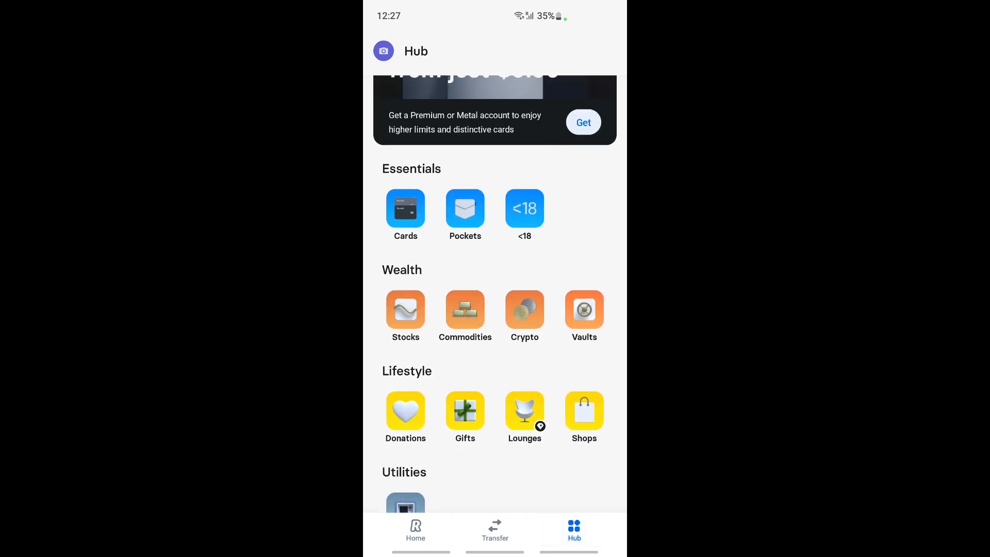
click(524, 311)
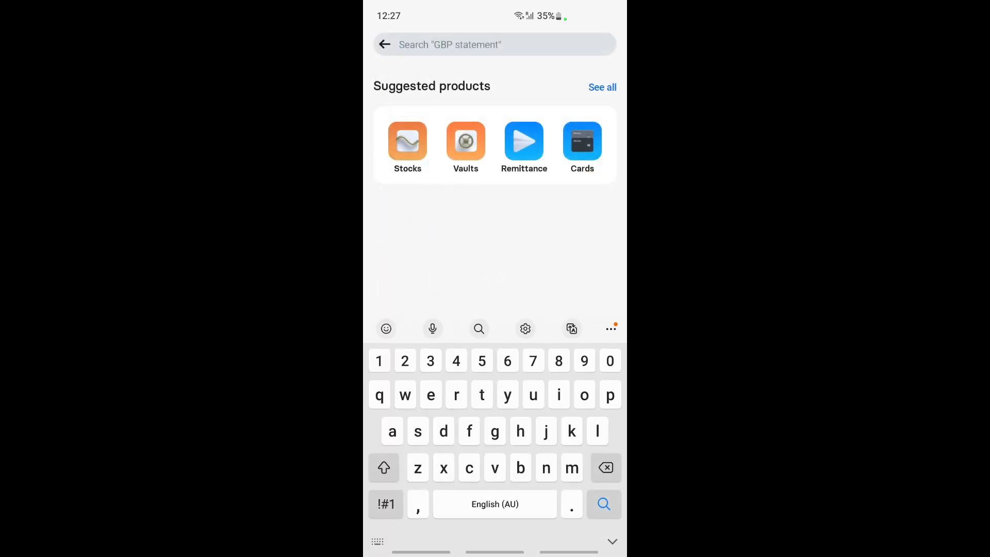
Step: Search 'bit' to reach Bitcoin, view its News, then return to its price Overview
text(bit)
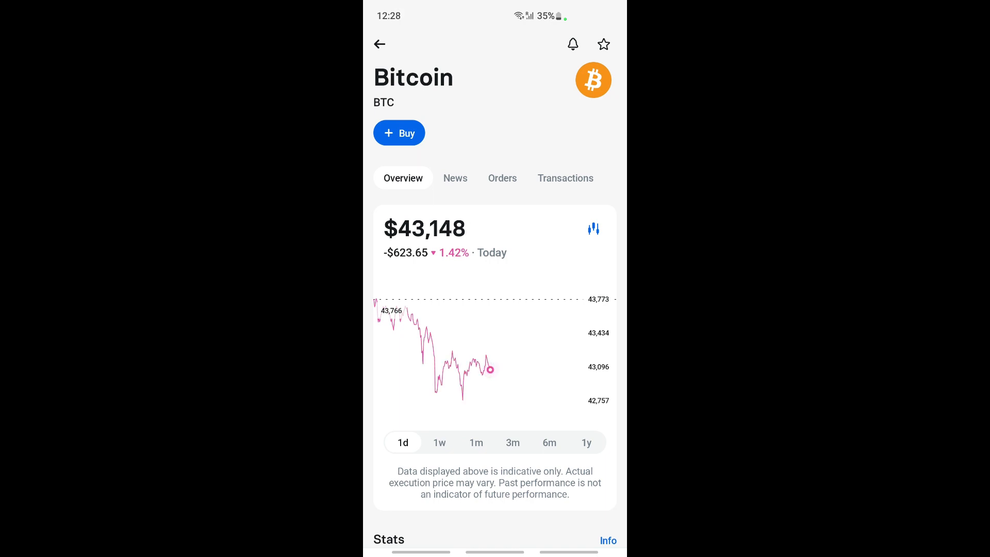
click(455, 178)
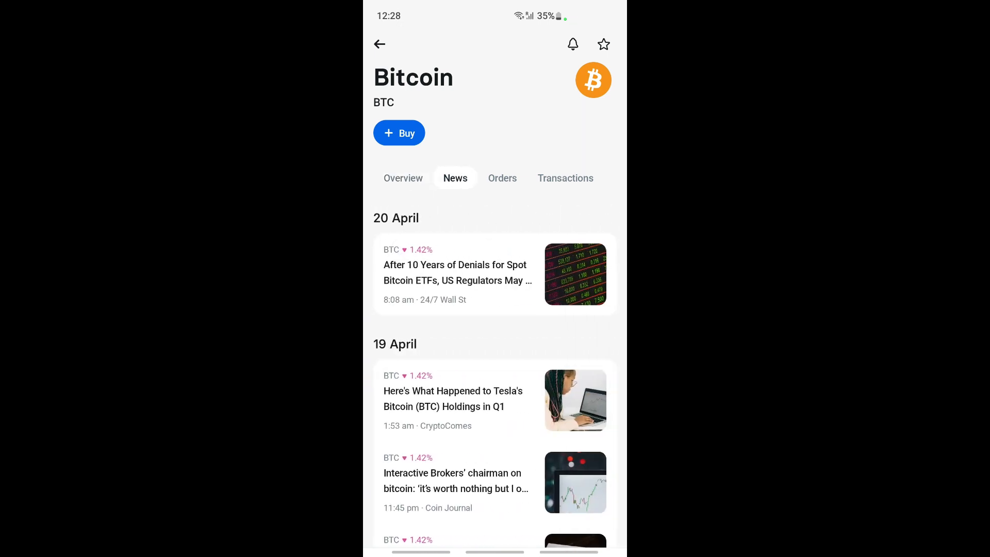
click(403, 179)
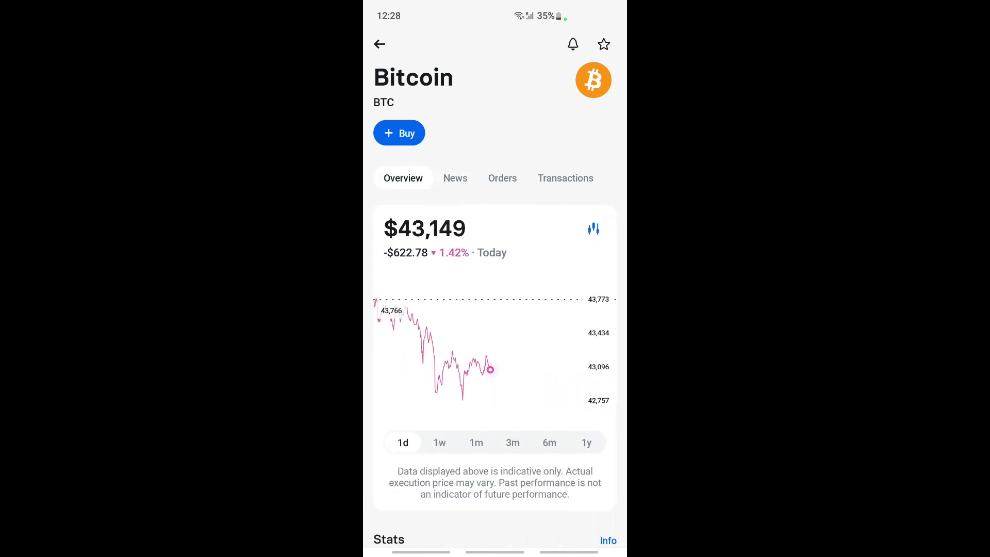